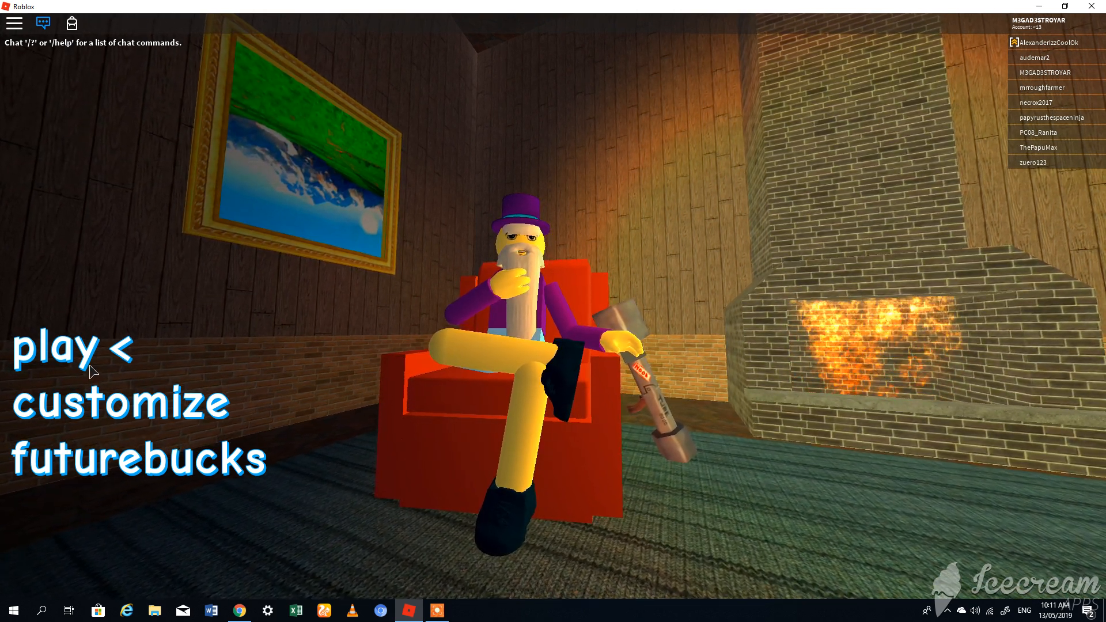
# Enter the minigames screen and launch the featured 'Moving Day' minigame
pyautogui.click(46, 348)
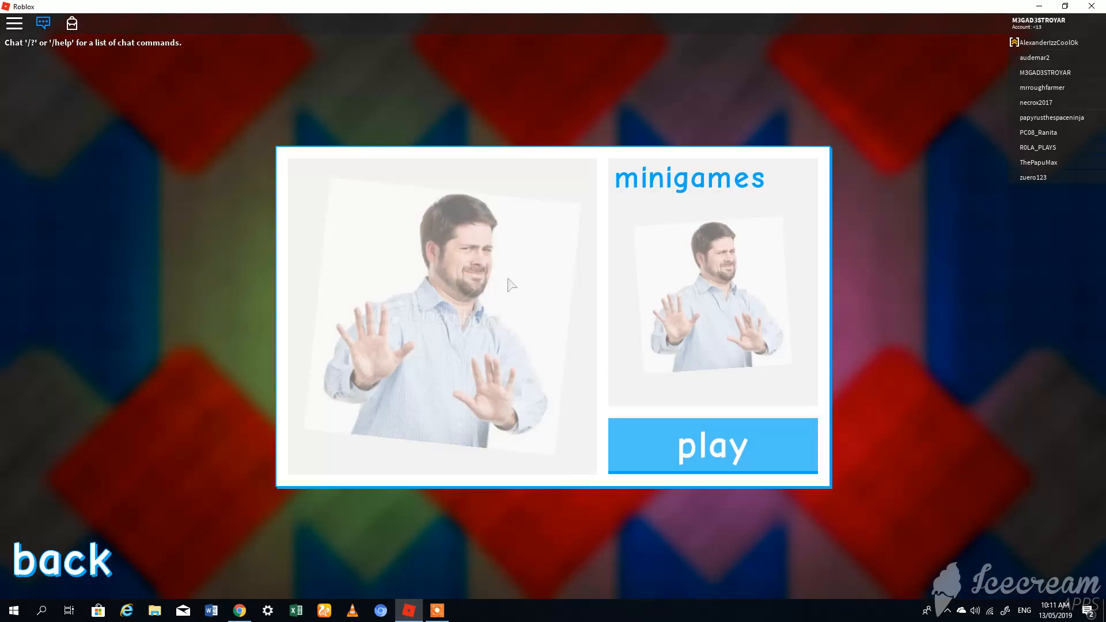
pyautogui.moveTo(465, 297)
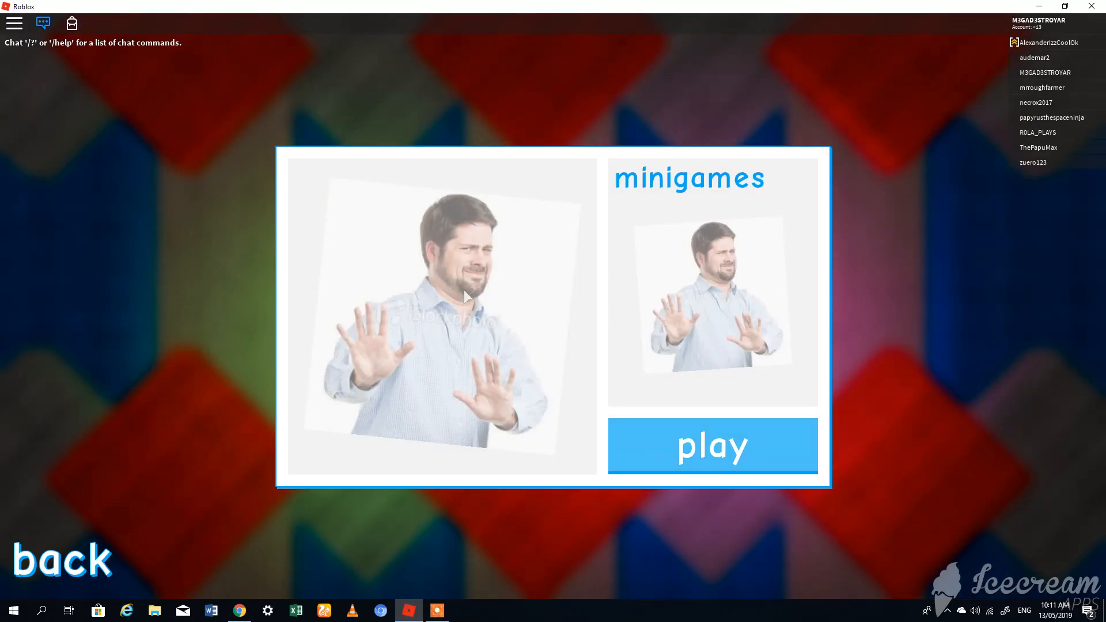
pyautogui.moveTo(734, 468)
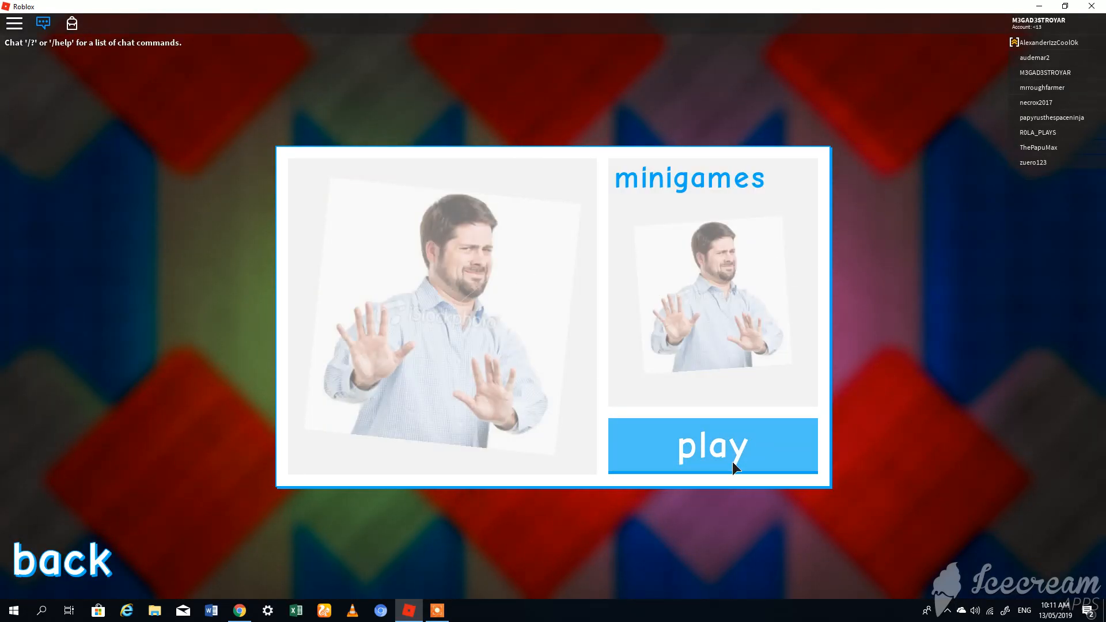
pyautogui.click(712, 445)
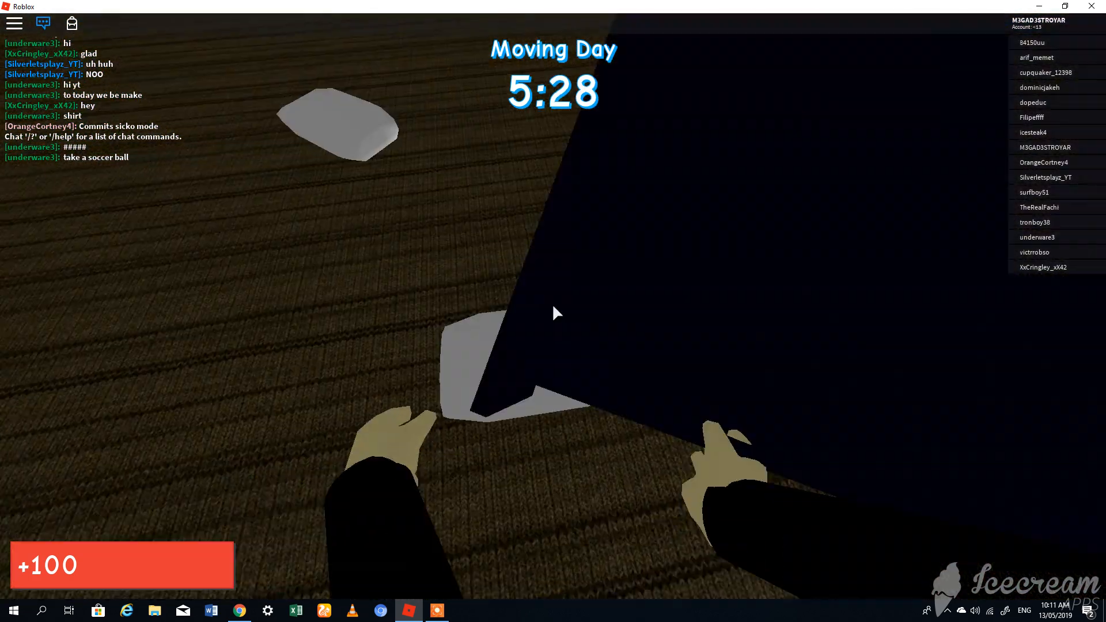
pyautogui.moveTo(555, 314)
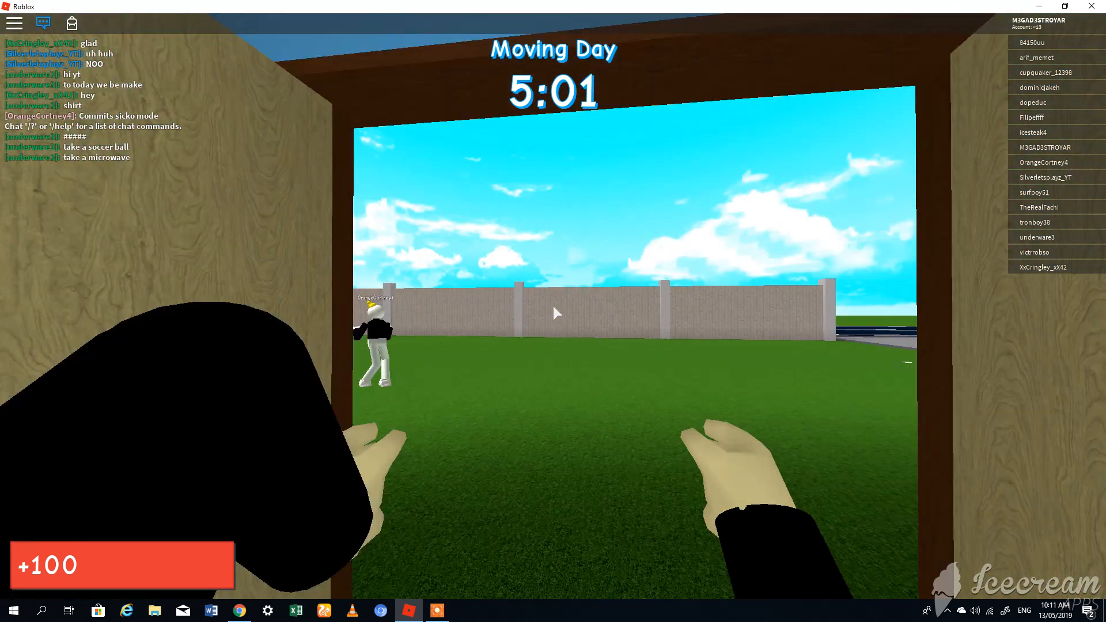
pyautogui.moveTo(556, 314)
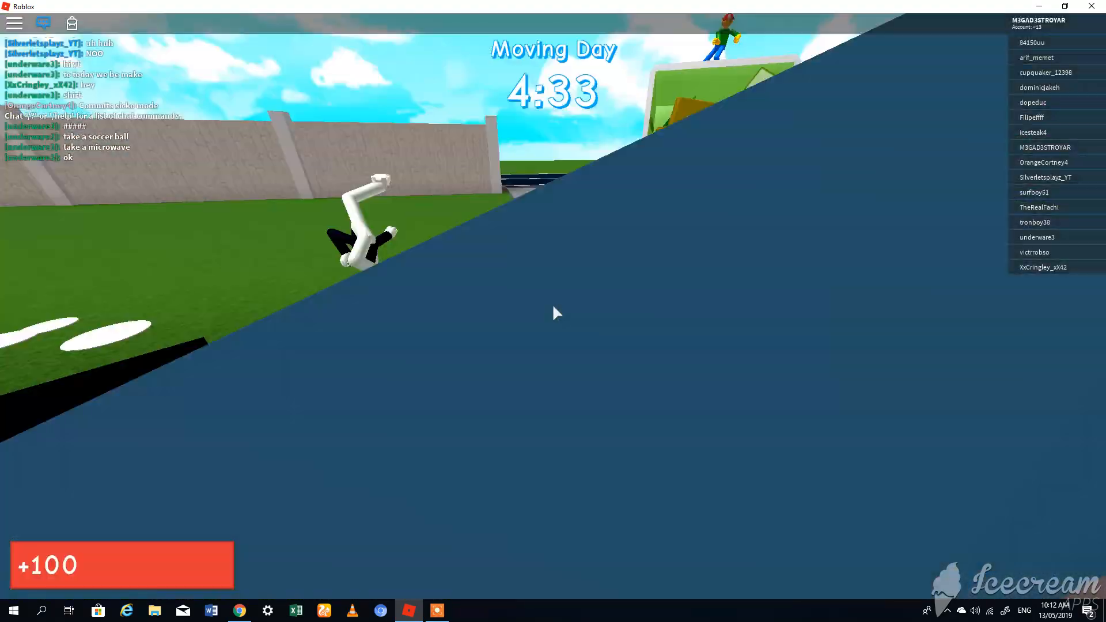
pyautogui.moveTo(554, 312)
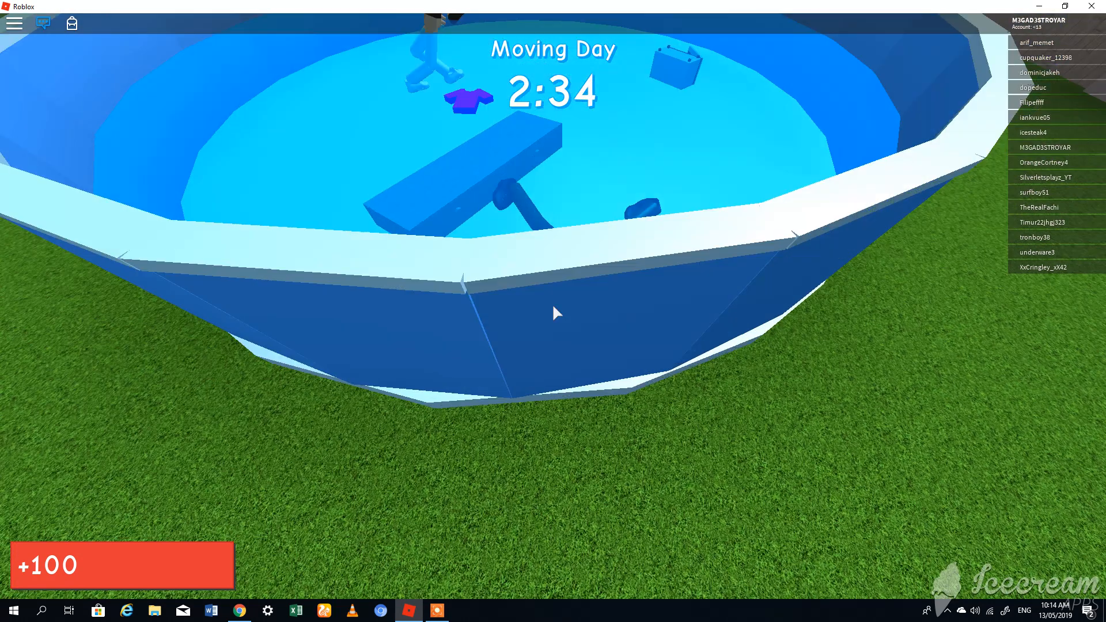
pyautogui.moveTo(554, 312)
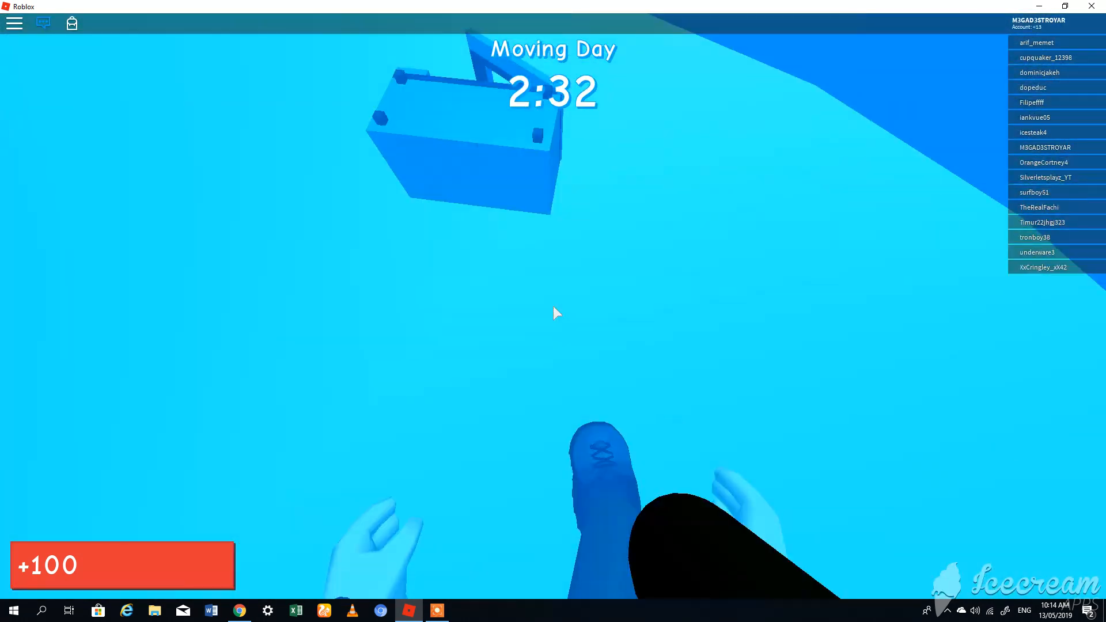